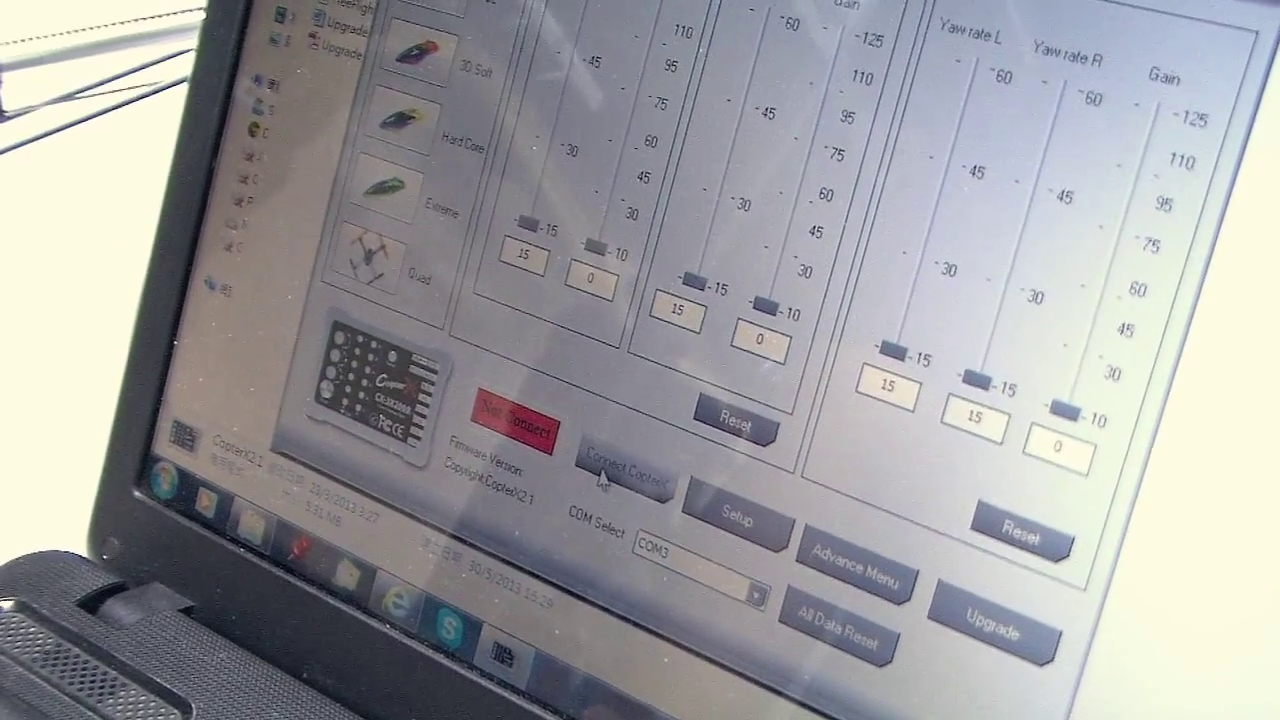
# Connect CopterX to the gyro so the status turns green and reads Connected.
pyautogui.click(622, 478)
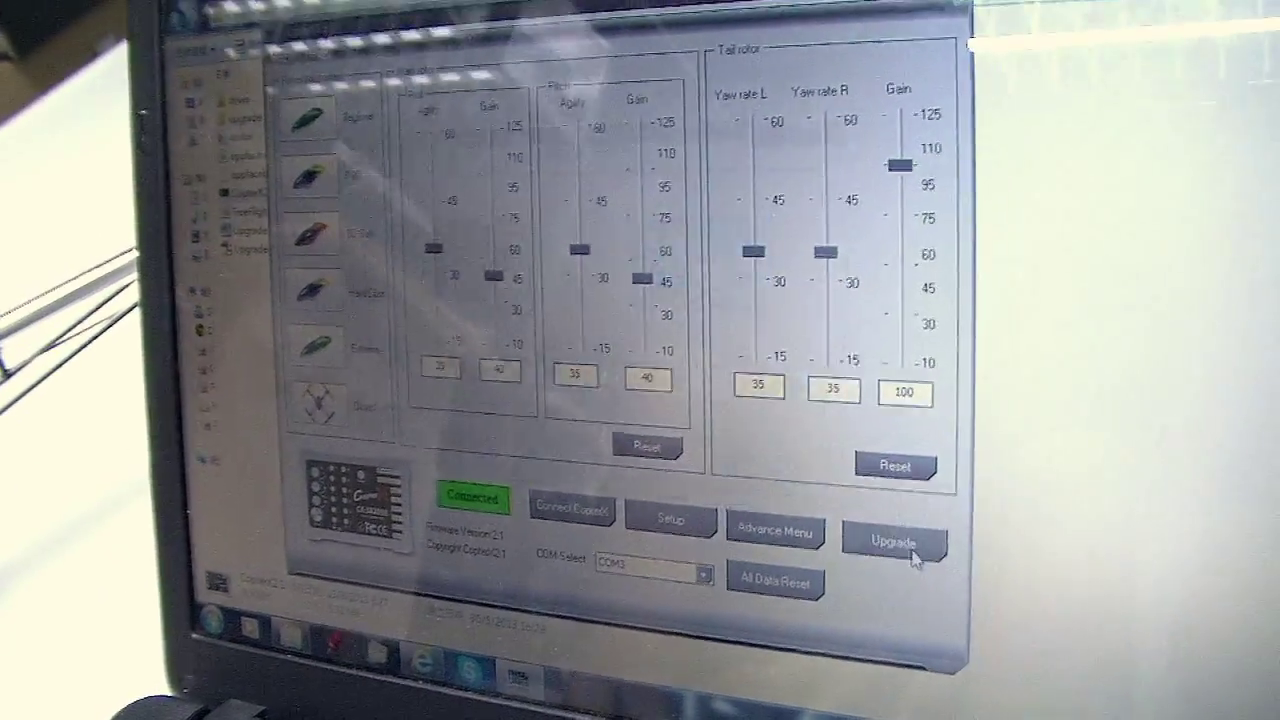
# Open the Firmware Upgrade window and browse for CX-3X2000 firmware.
pyautogui.click(895, 537)
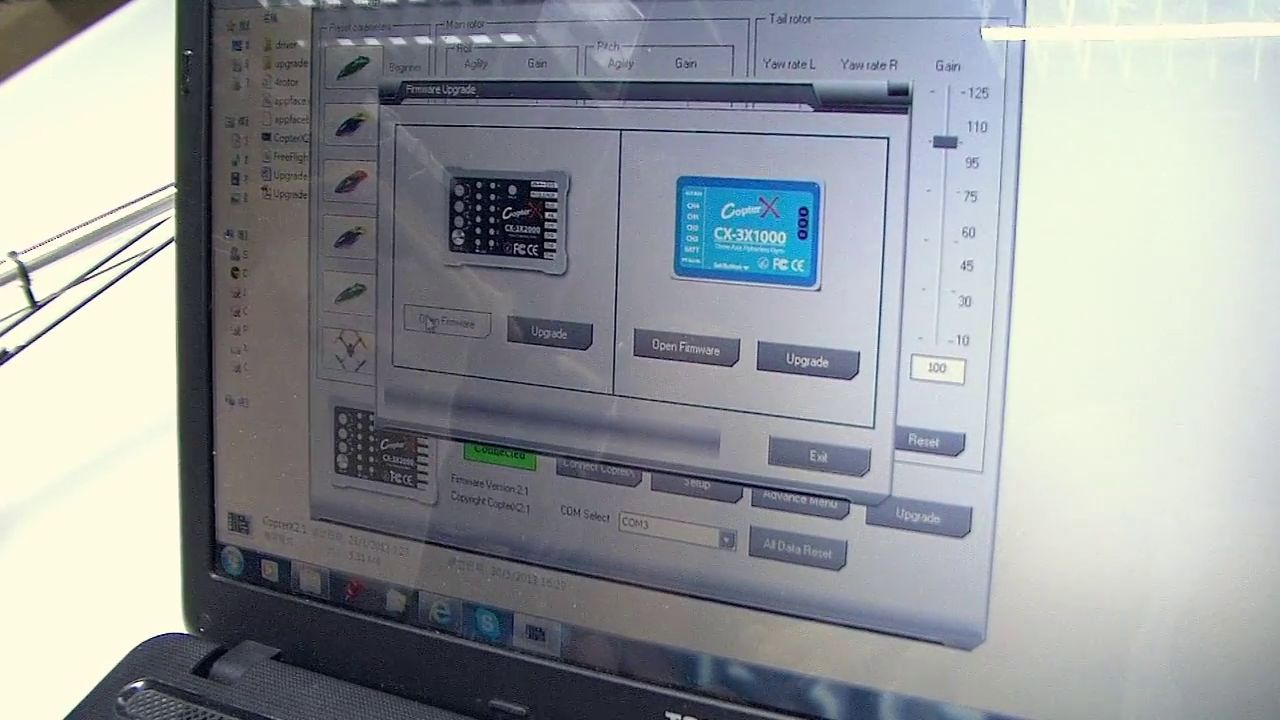
pyautogui.click(447, 323)
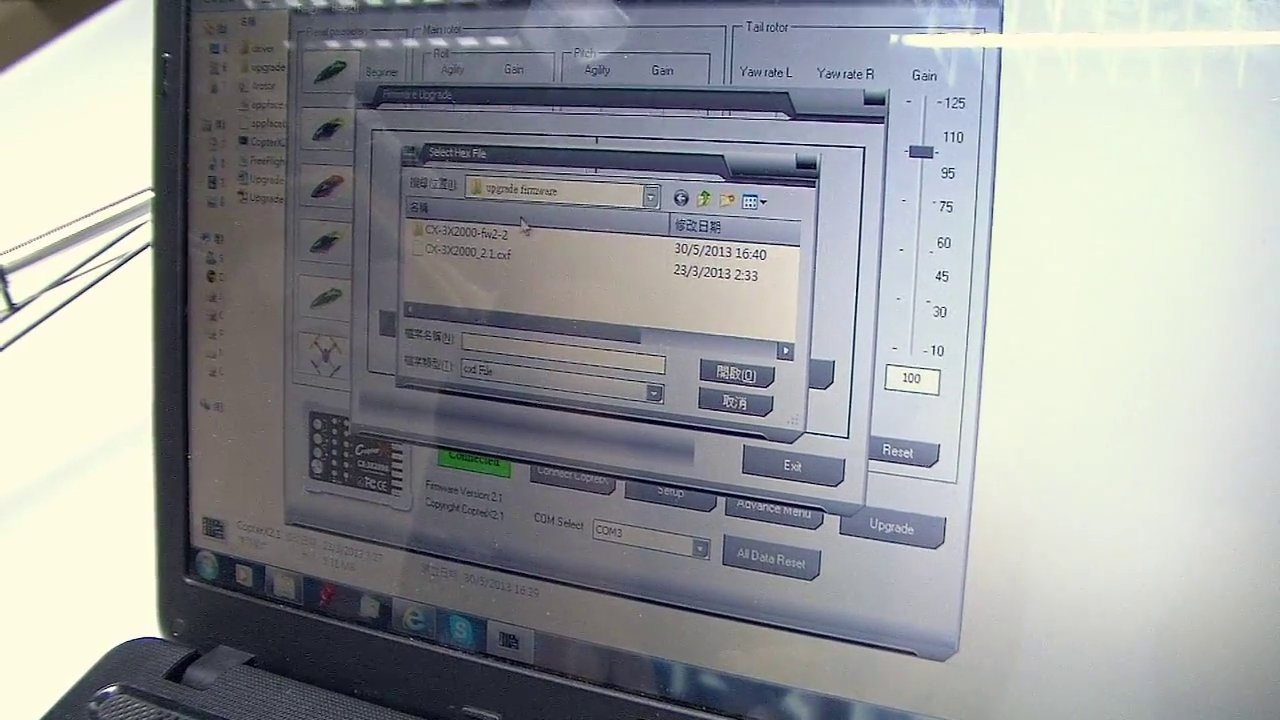
# Choose the CX-3X2000-fw2-2 firmware file from the upgrade firmware folder.
pyautogui.click(645, 189)
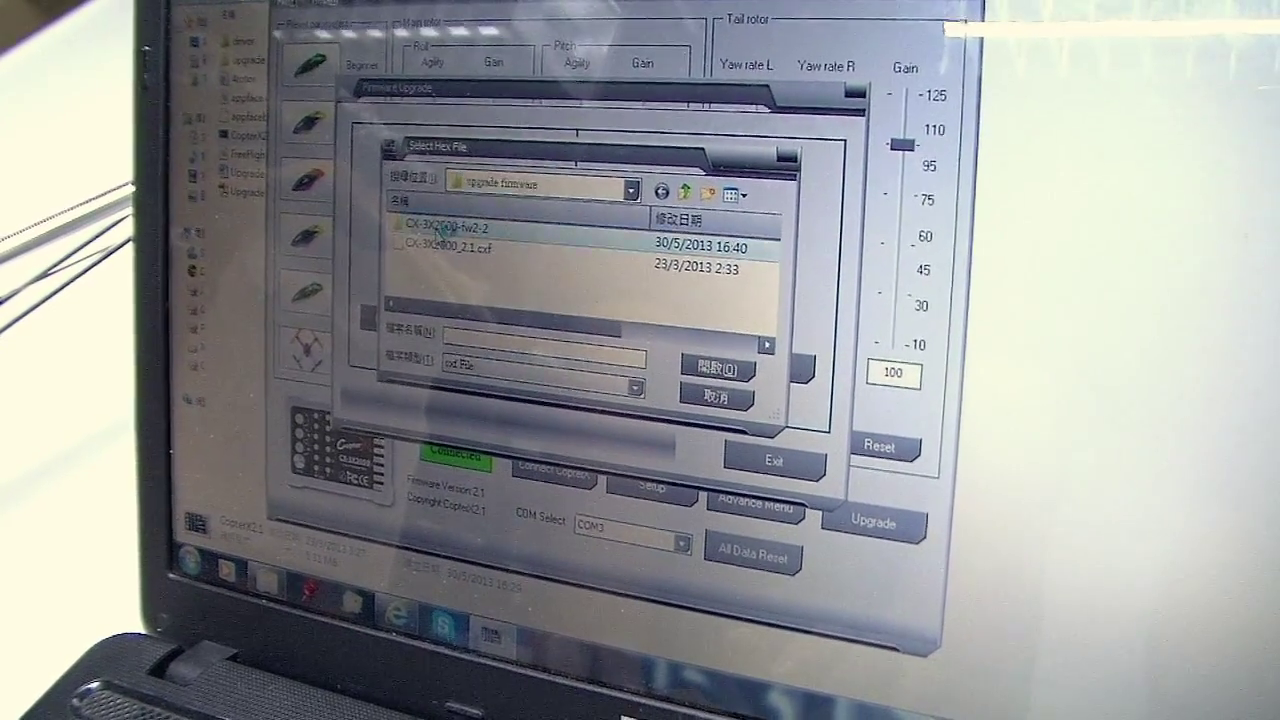
pyautogui.doubleClick(460, 227)
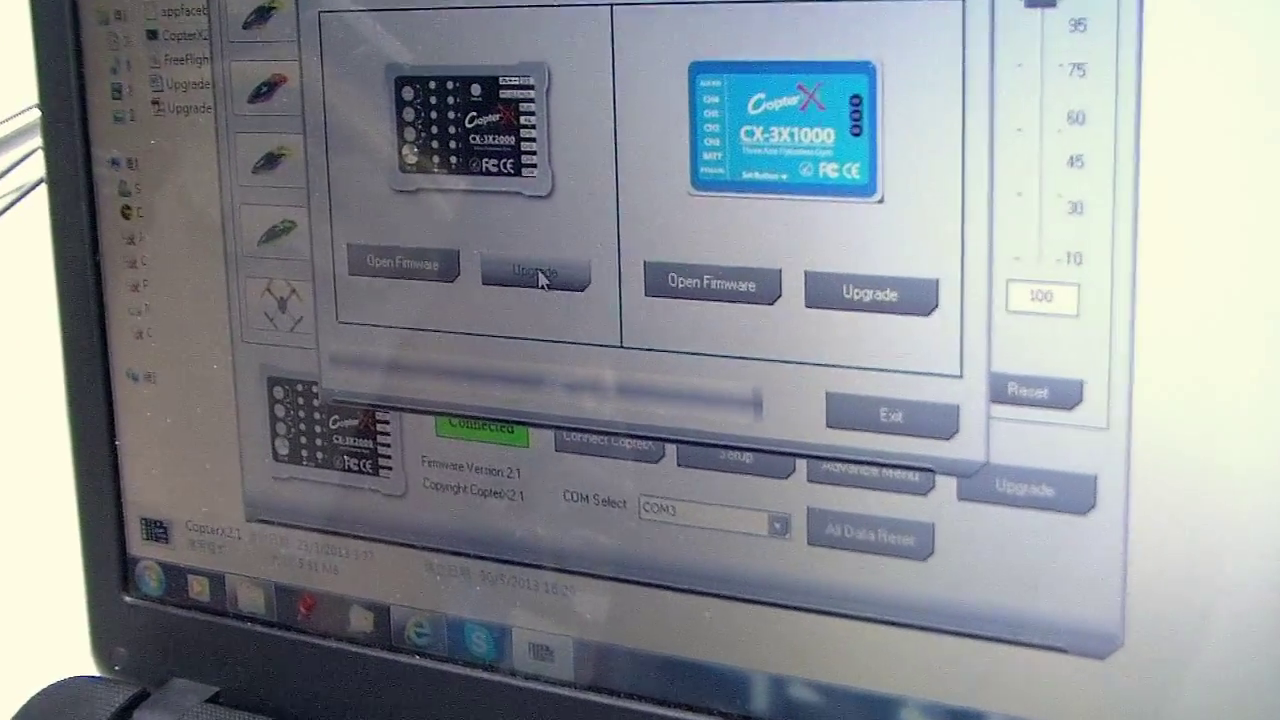
# Flash the firmware to the CX-3X2000 and confirm 'Firmware update complete!'.
pyautogui.click(537, 272)
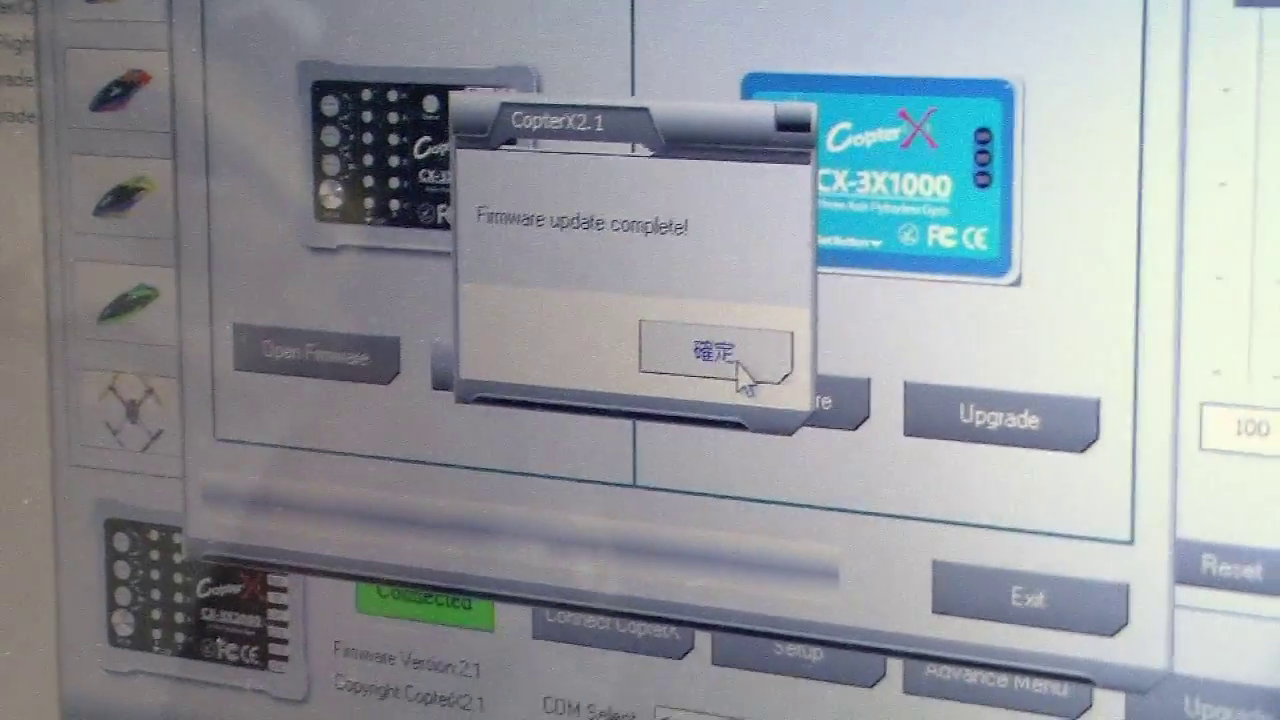
pyautogui.click(718, 352)
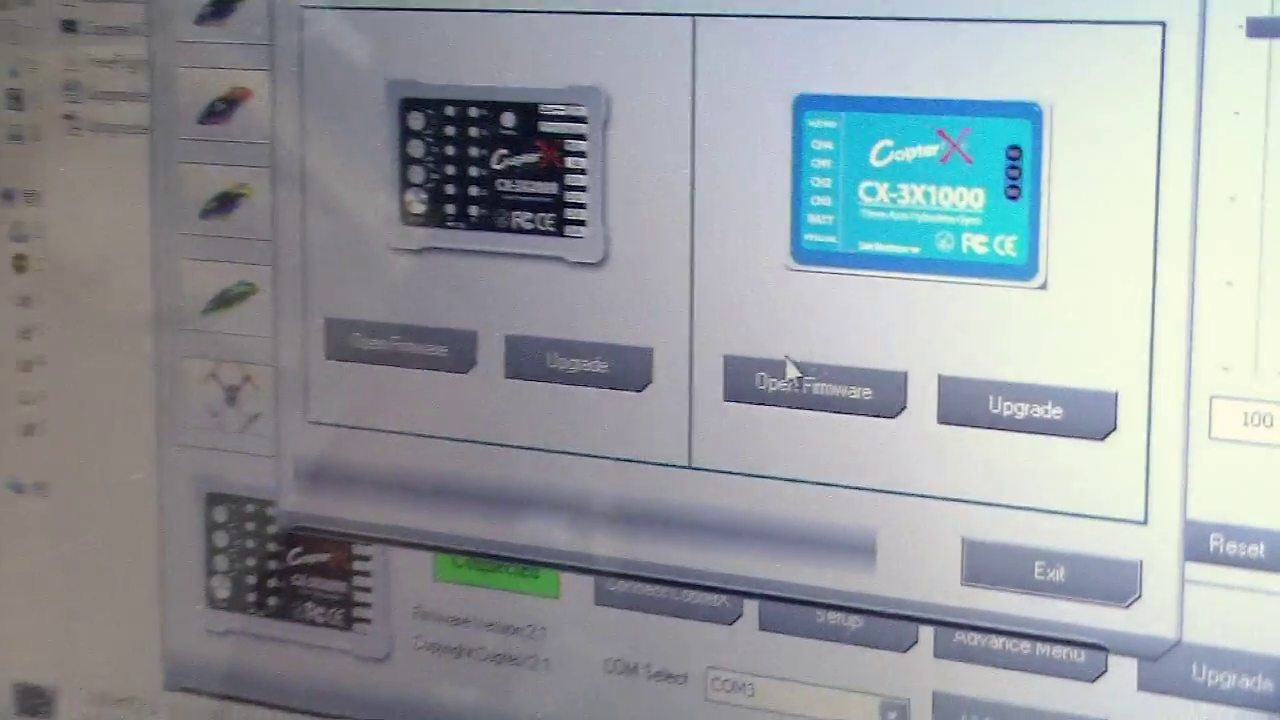